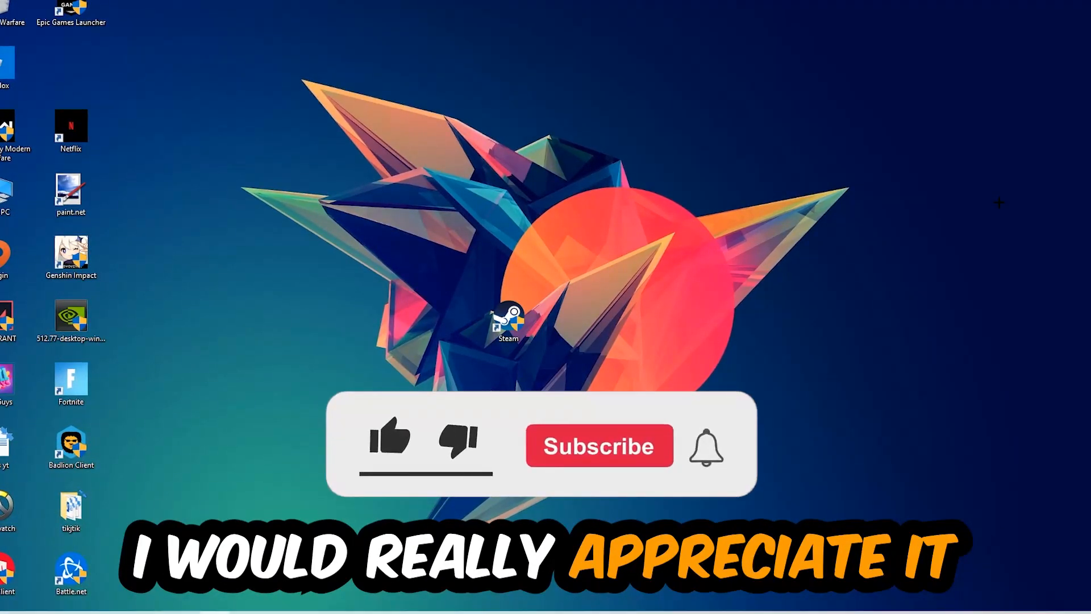
# Reach Display settings from the desktop context menu, identify monitors, and view Scale and layout (100%, 1920 × 1080).
pyautogui.click(390, 443)
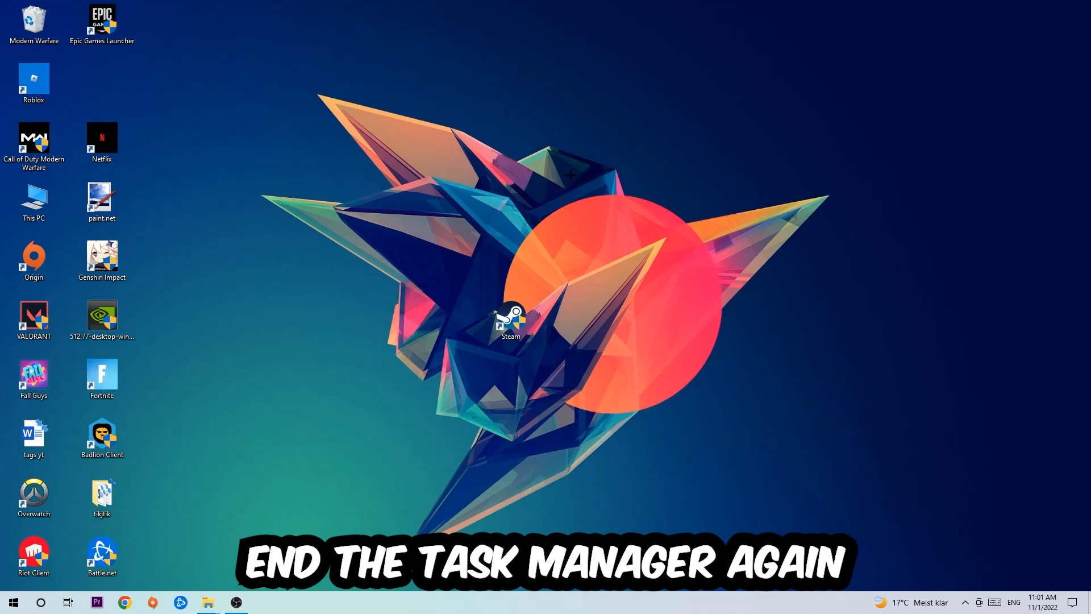
pyautogui.moveTo(732, 224)
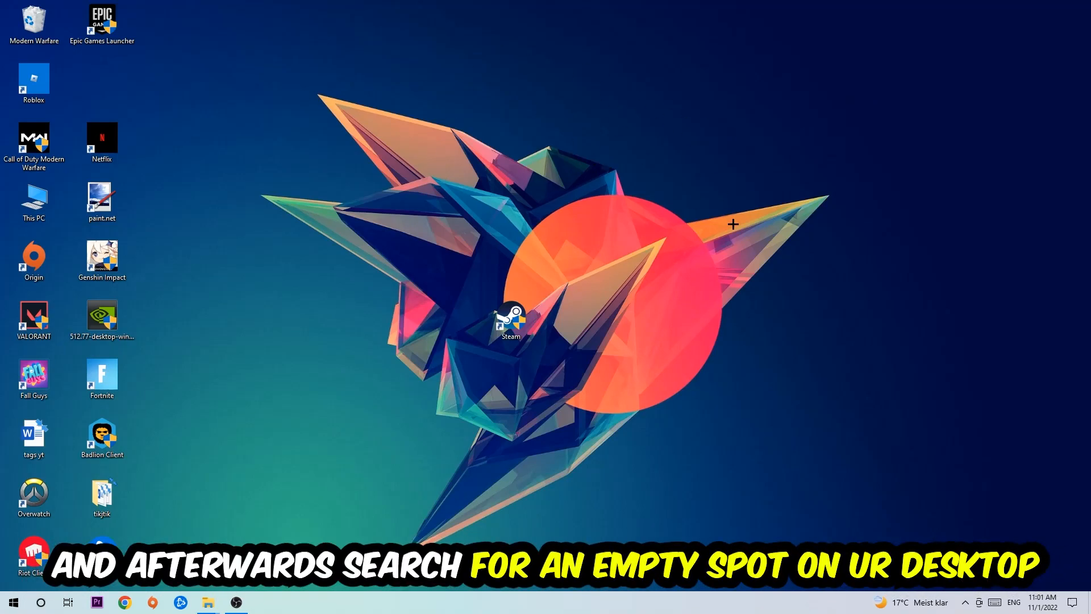
pyautogui.rightClick(683, 145)
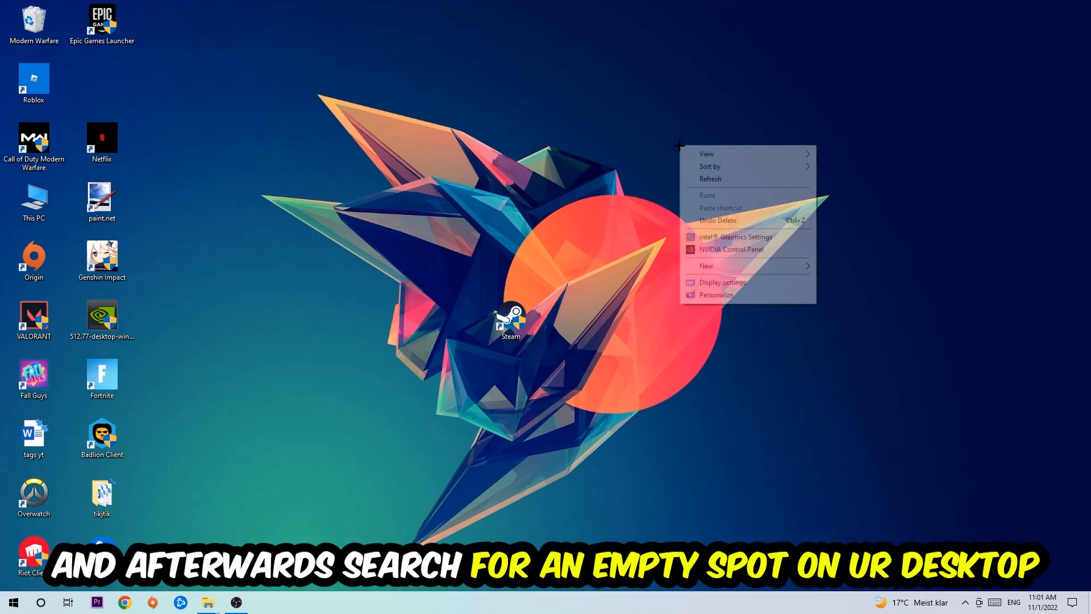
pyautogui.click(706, 154)
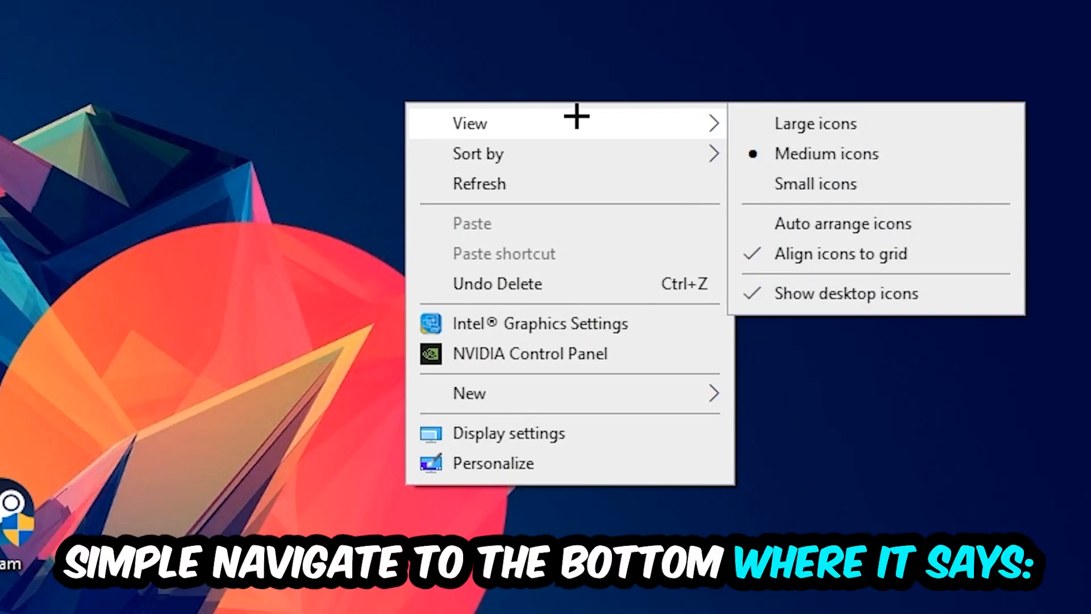
pyautogui.moveTo(552, 432)
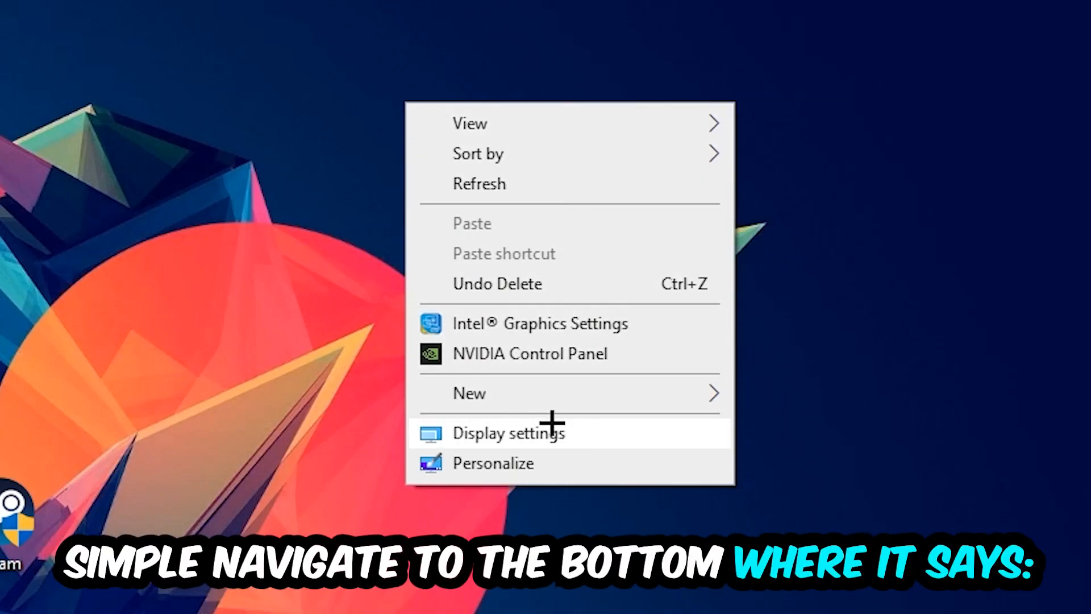
pyautogui.click(508, 432)
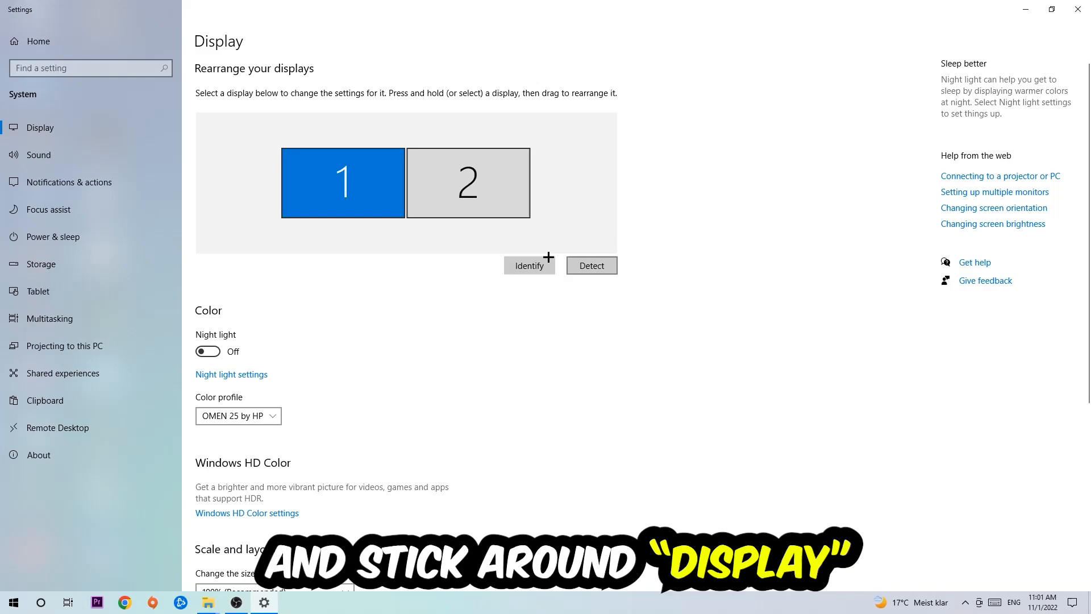
pyautogui.moveTo(90, 128)
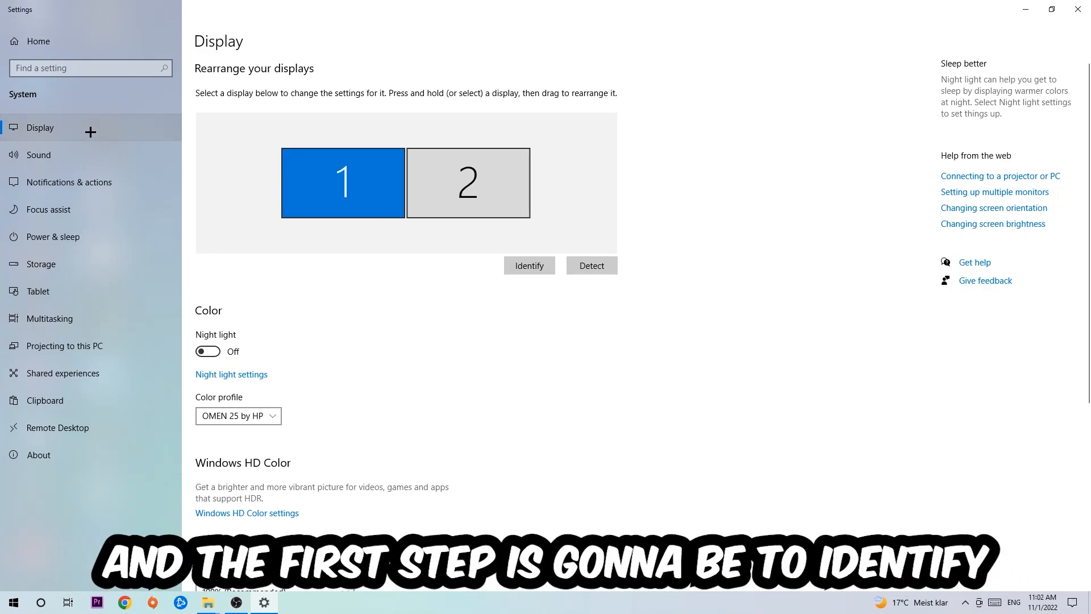
pyautogui.moveTo(380, 102)
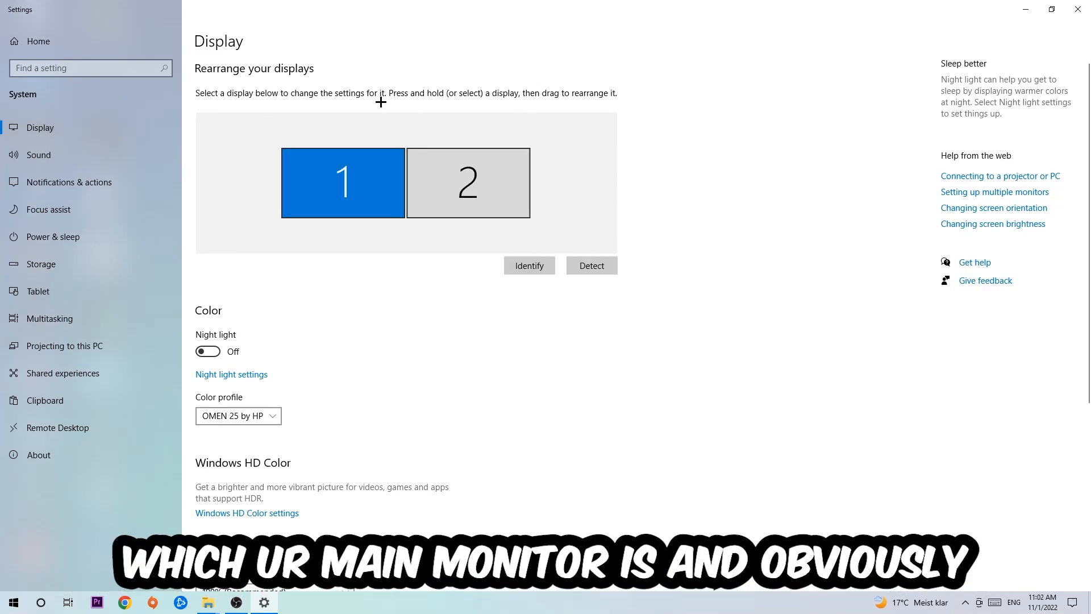
pyautogui.moveTo(461, 305)
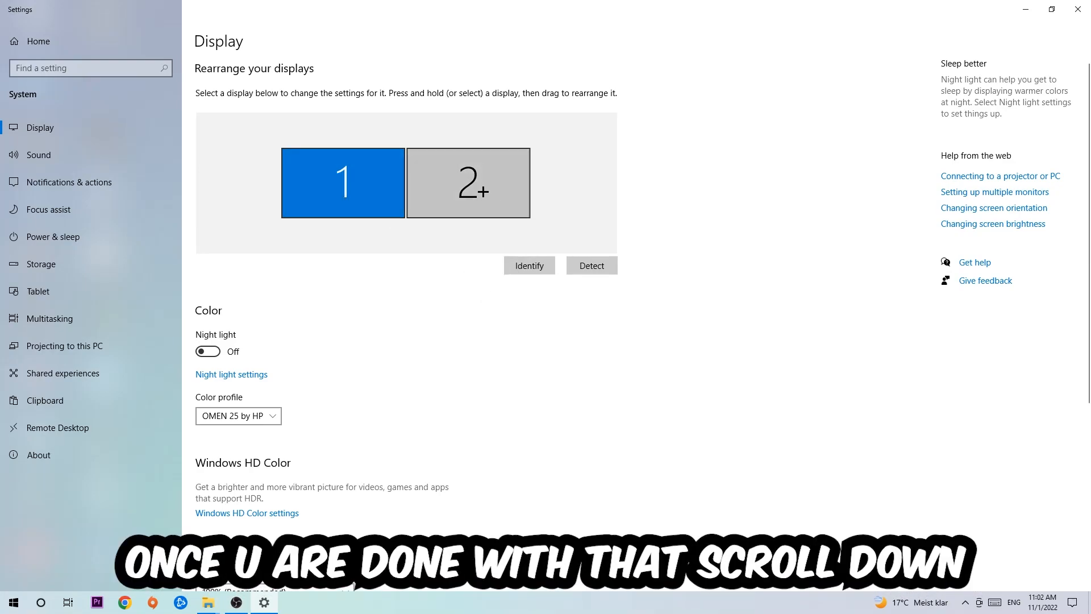
pyautogui.scroll(-3)
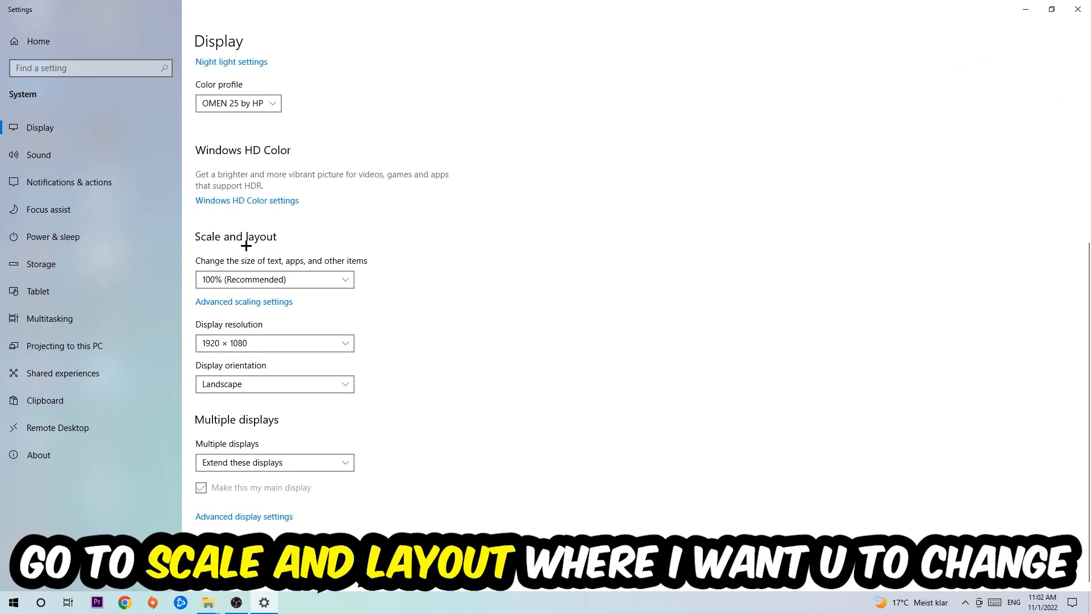
pyautogui.moveTo(378, 259)
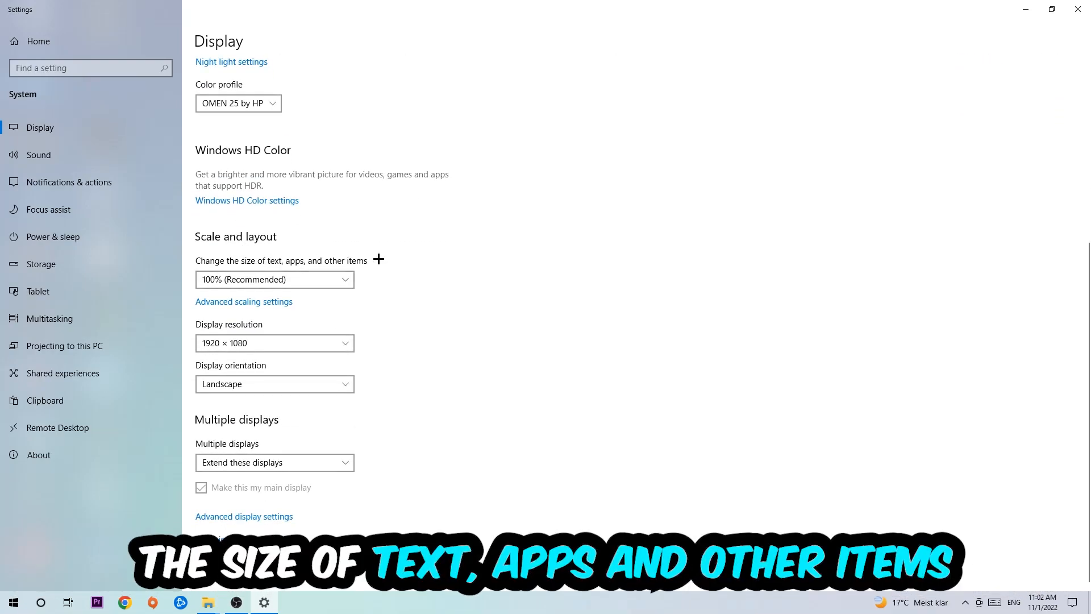
pyautogui.moveTo(348, 301)
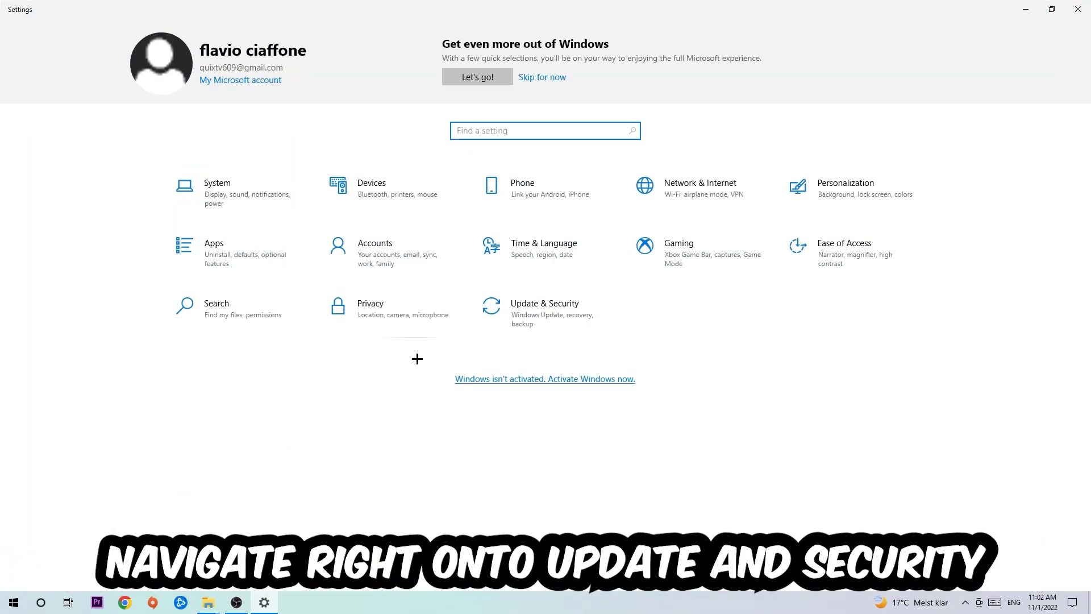
# Select Update & Security from the Settings home overview.
pyautogui.click(545, 307)
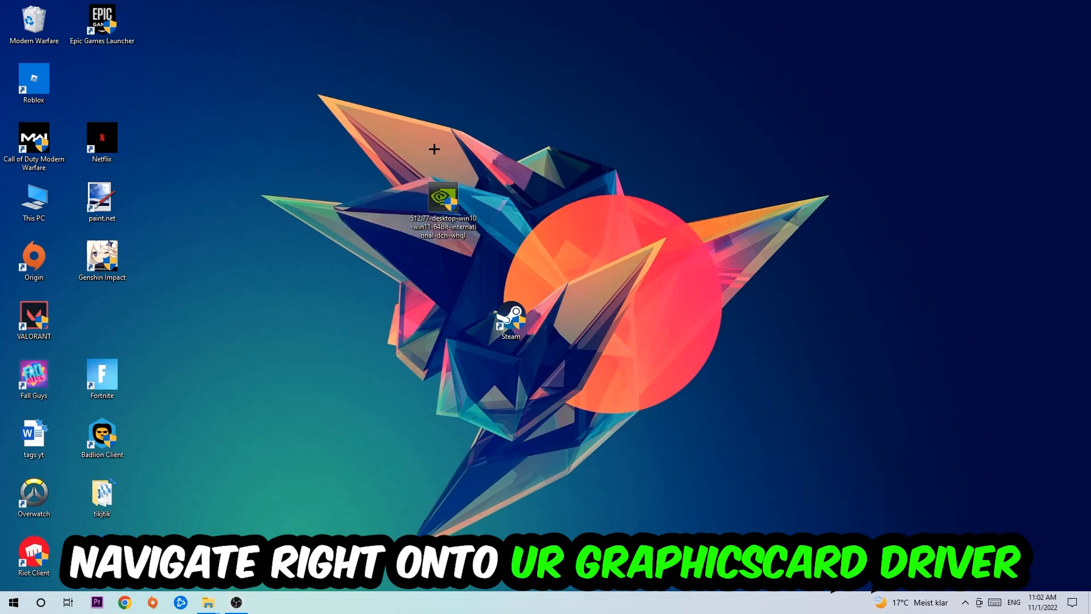
pyautogui.moveTo(452, 133)
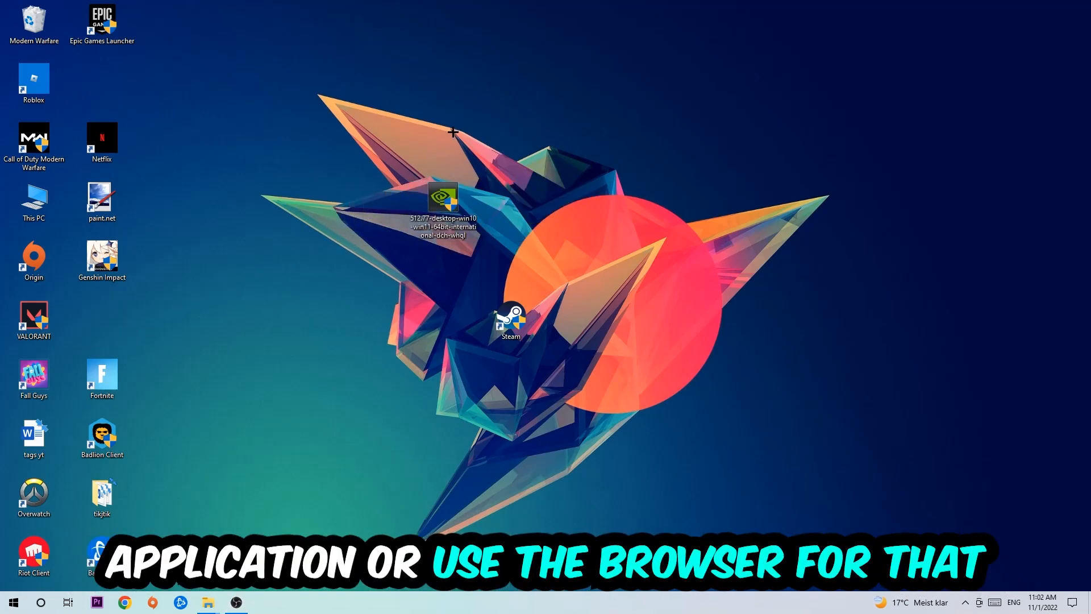